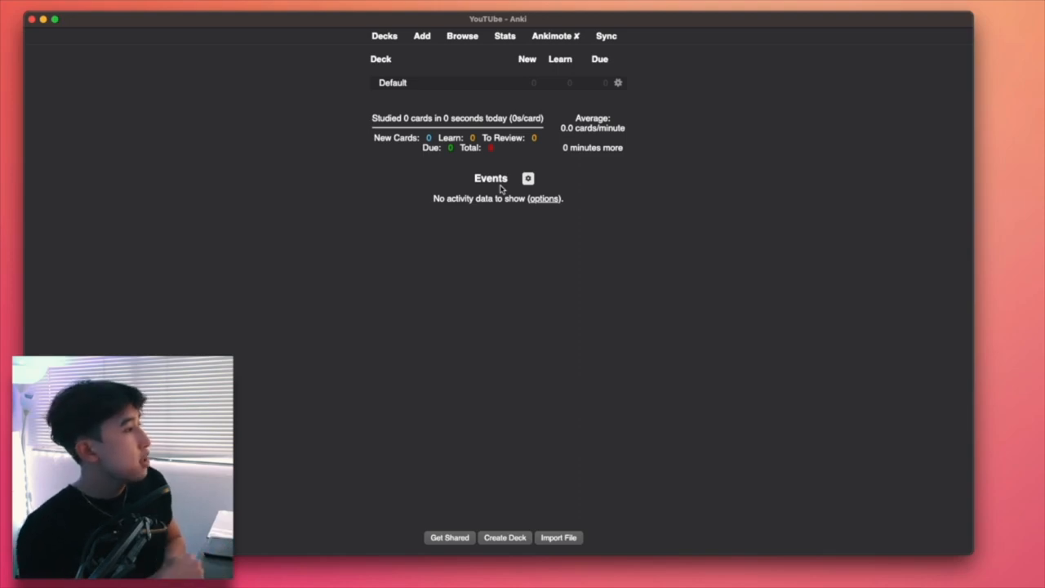
mouse_move(606, 125)
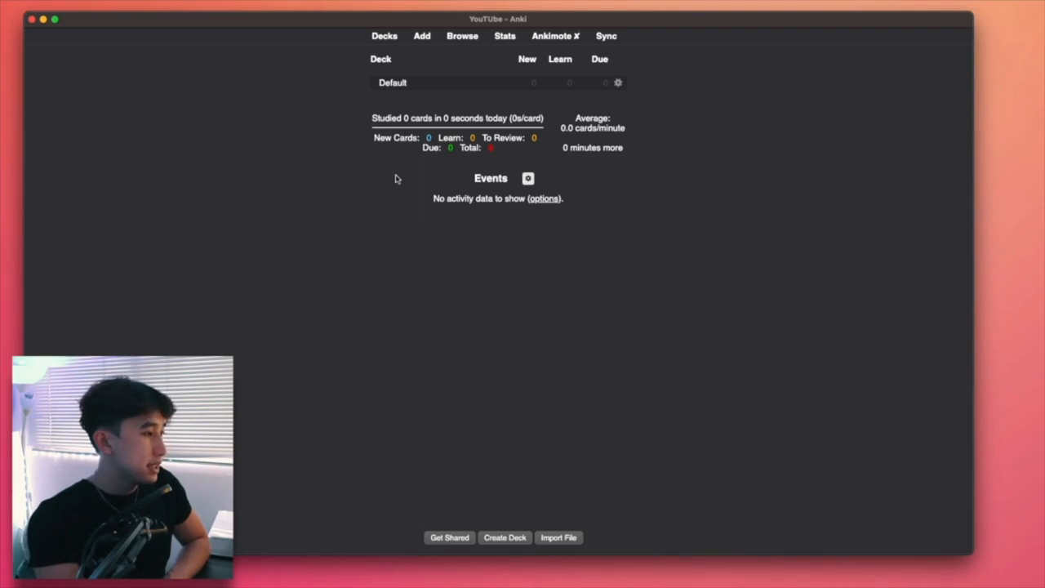
mouse_move(624, 190)
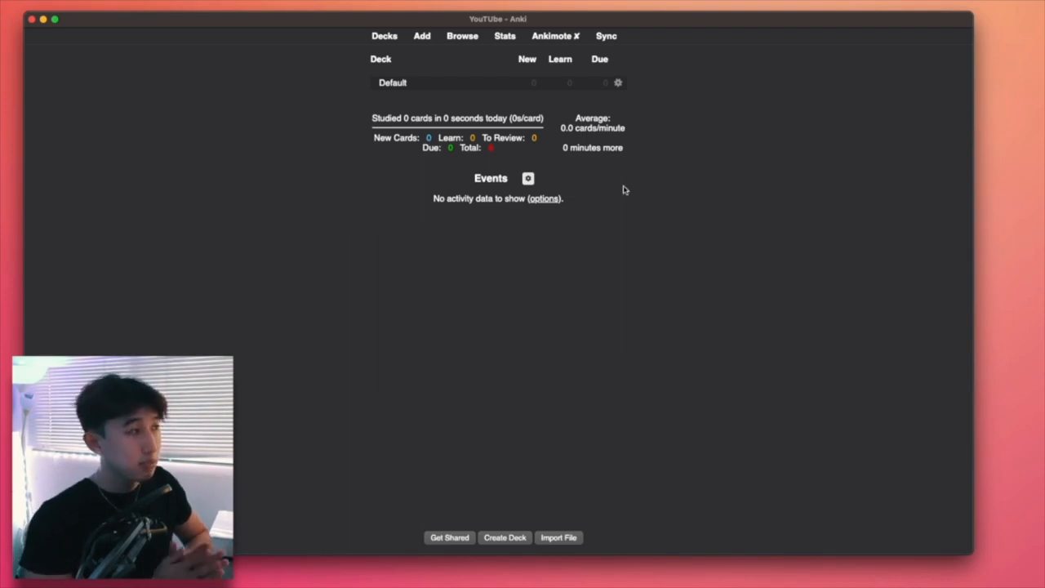